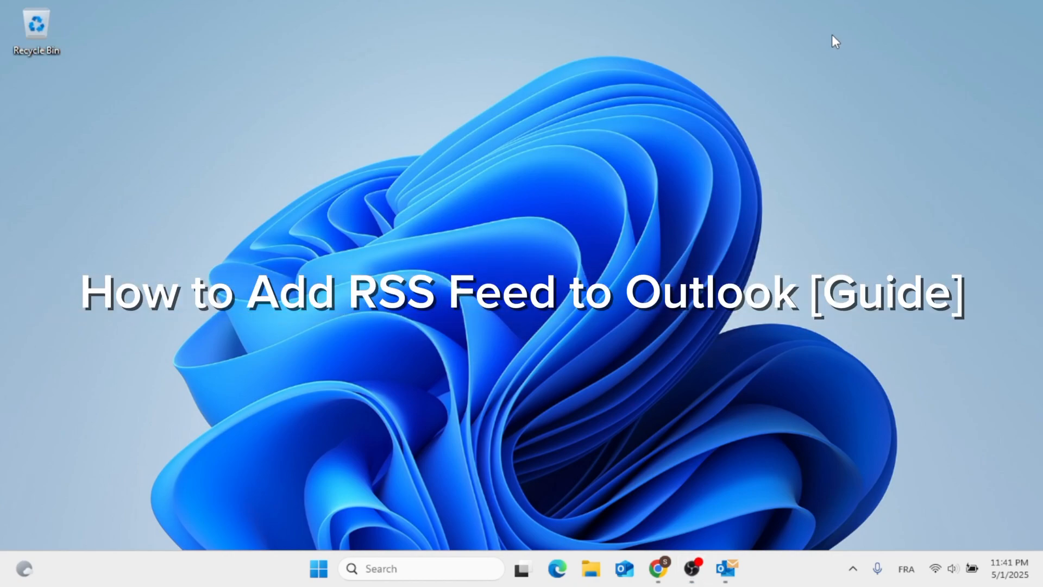
pyautogui.moveTo(788, 149)
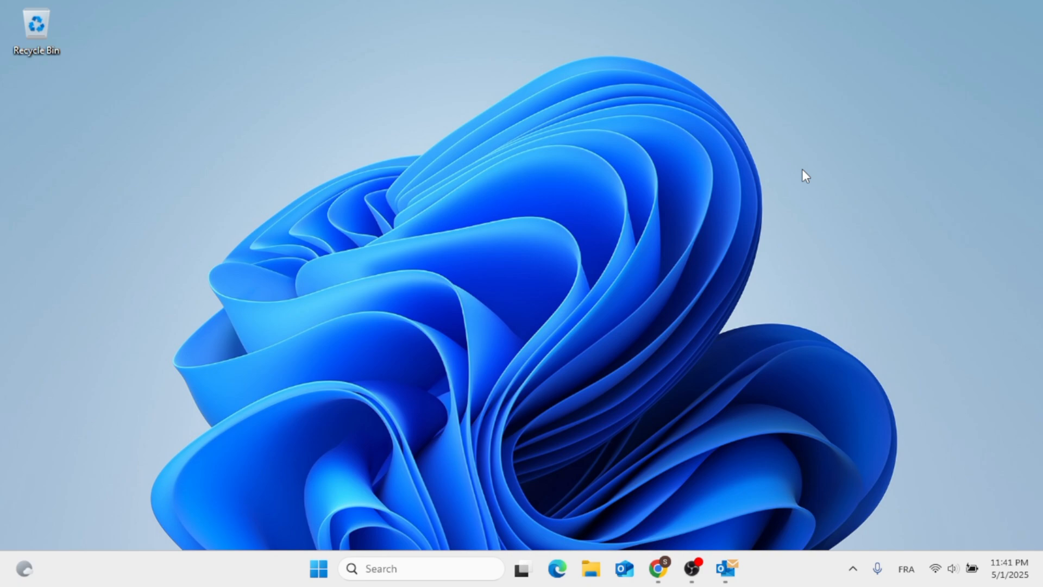
pyautogui.moveTo(705, 382)
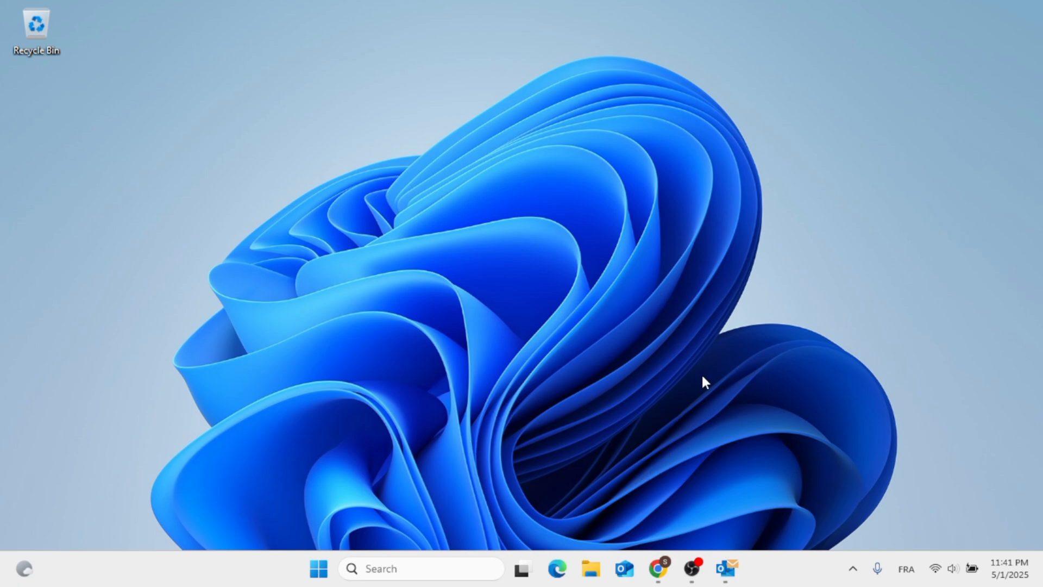
pyautogui.moveTo(770, 545)
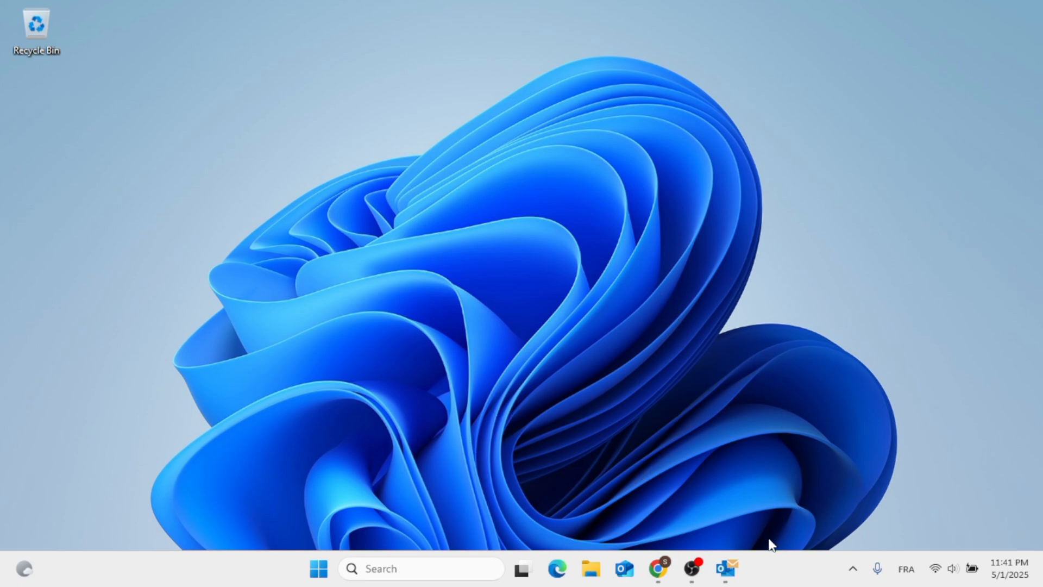
# - Launch Outlook and bring up the Account Settings window listing the IMAP/SMTP account
pyautogui.click(726, 568)
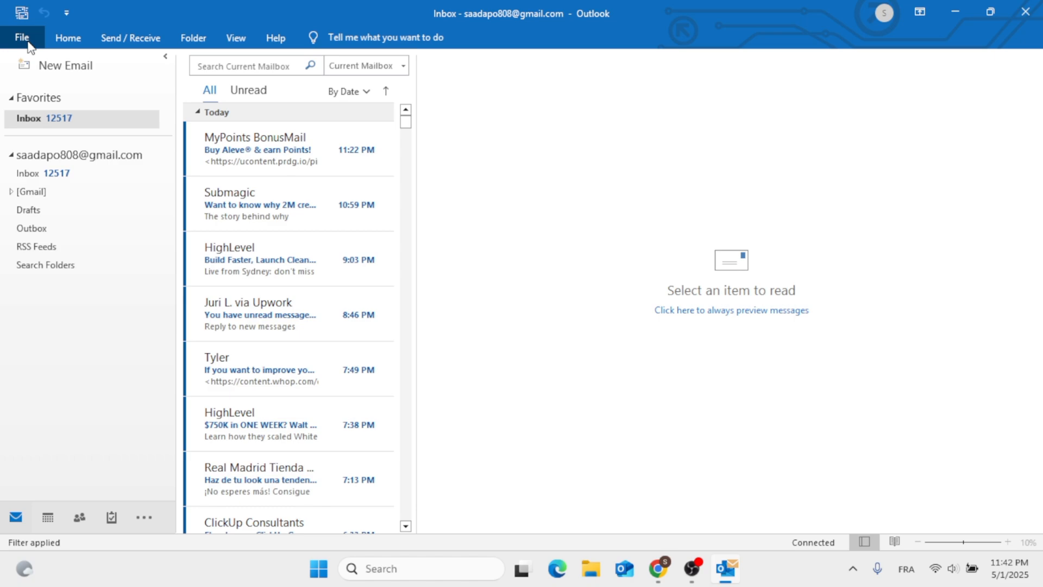
pyautogui.click(22, 37)
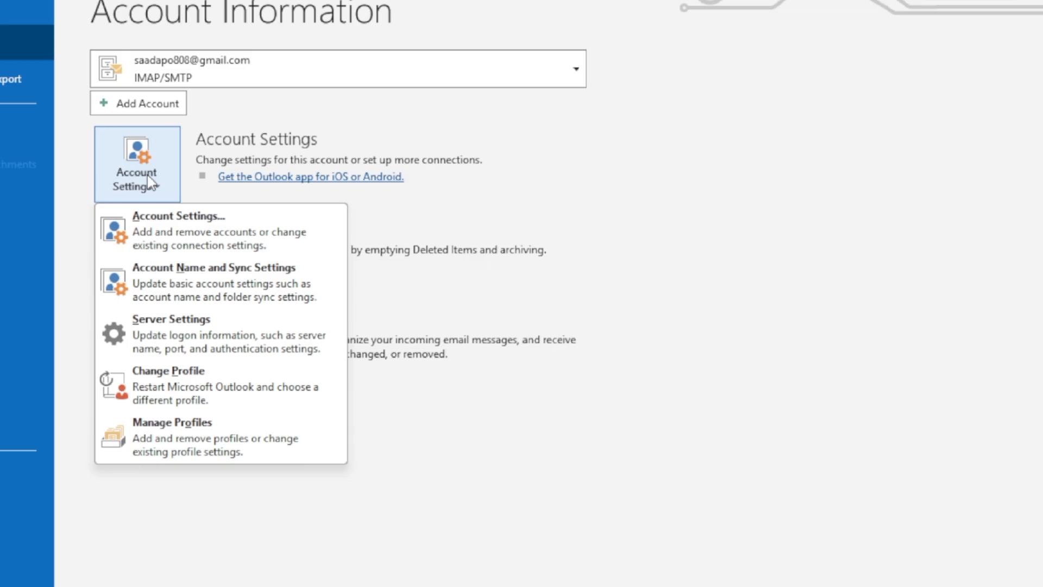
pyautogui.click(178, 215)
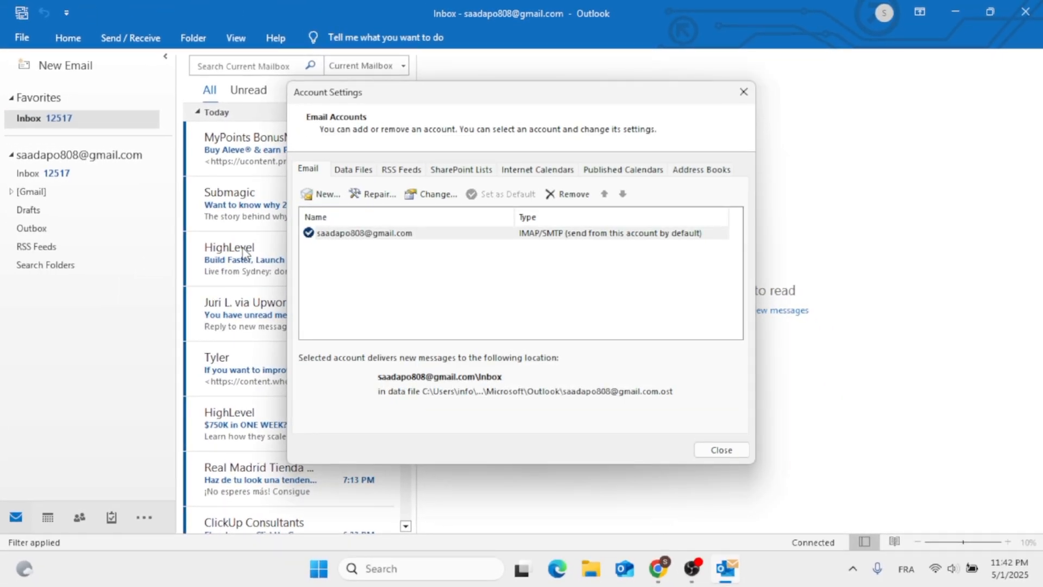
pyautogui.moveTo(284, 337)
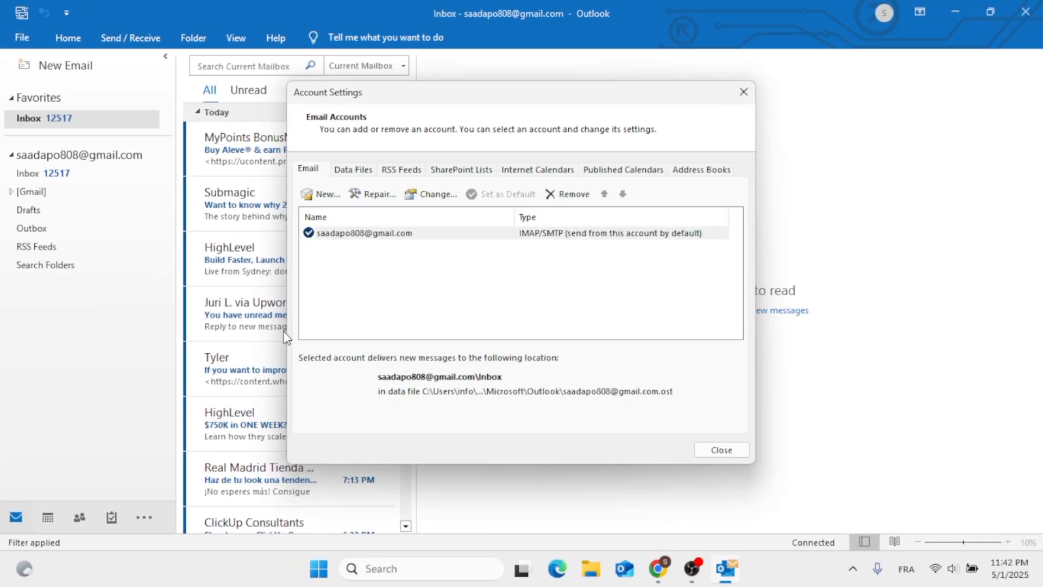
# - Switch to RSS Feeds and start a New RSS Feed, reaching the feed-location prompt
pyautogui.click(401, 169)
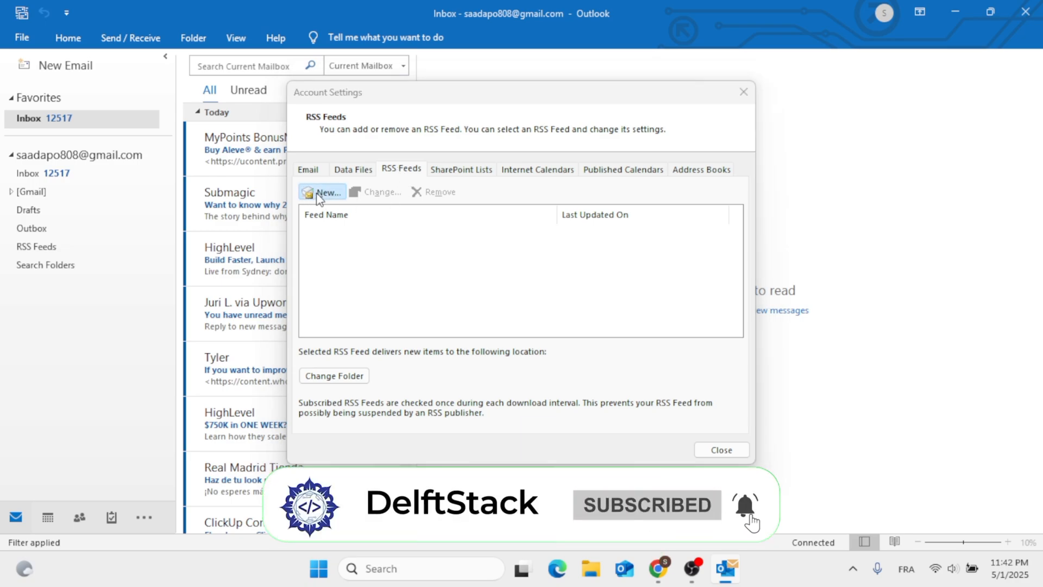
pyautogui.click(324, 192)
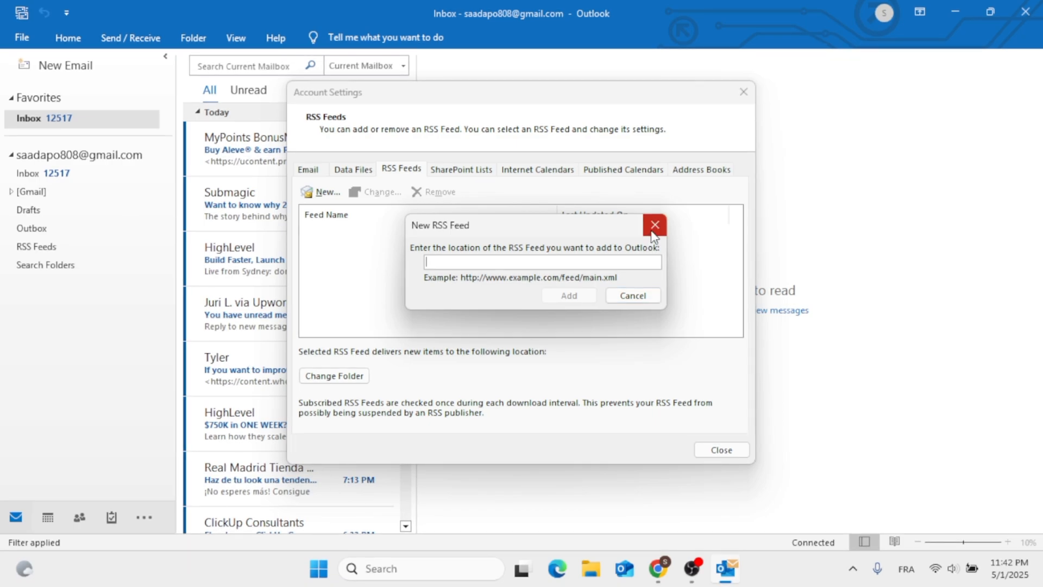
# - Cancel the New RSS Feed prompt and dismiss the Change Folder warning about no feed selected
pyautogui.click(654, 225)
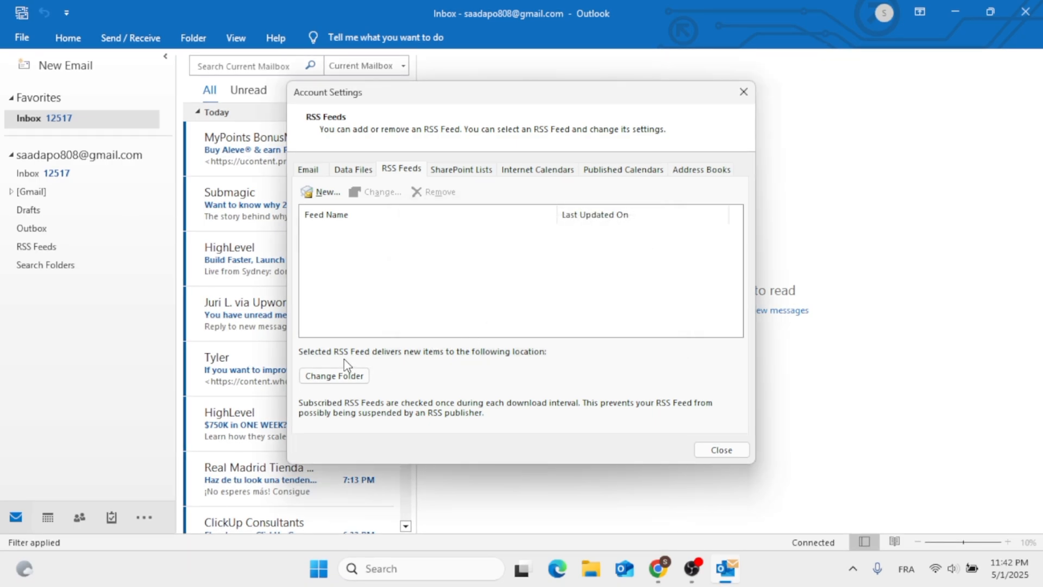
pyautogui.click(333, 375)
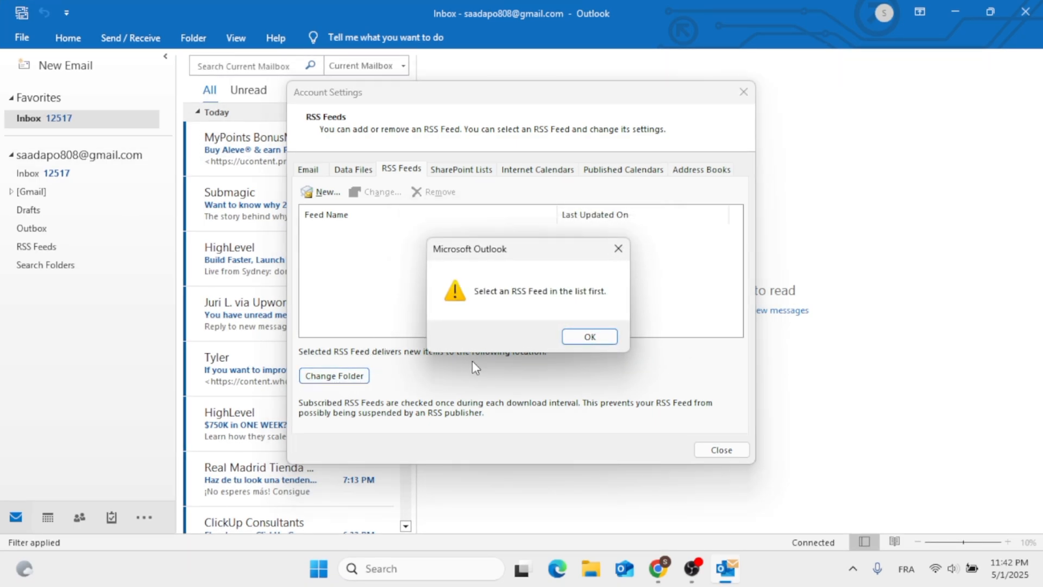
pyautogui.click(587, 336)
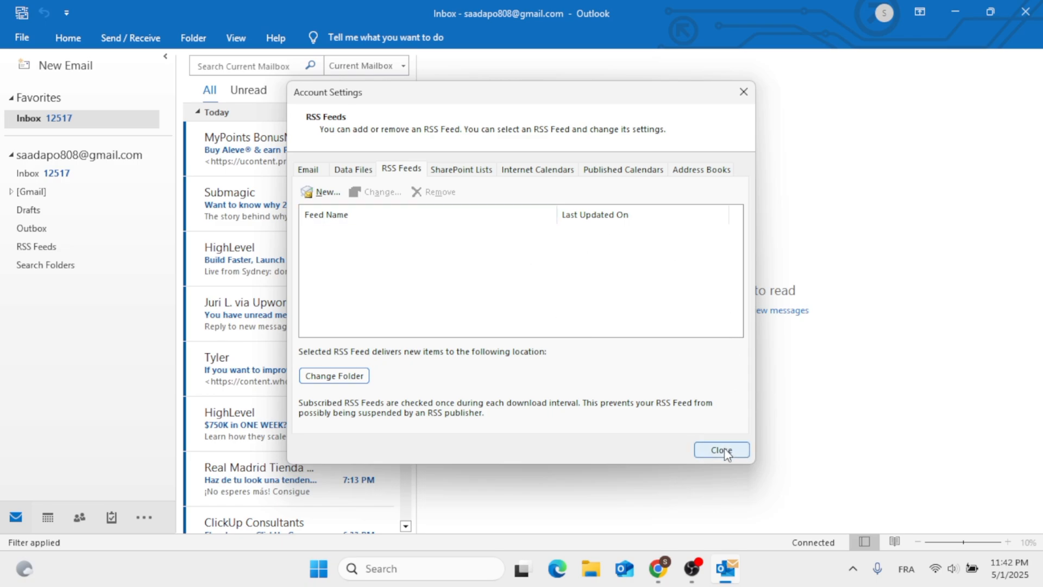
# - Close Account Settings and minimize Outlook to leave the desktop showing
pyautogui.click(720, 449)
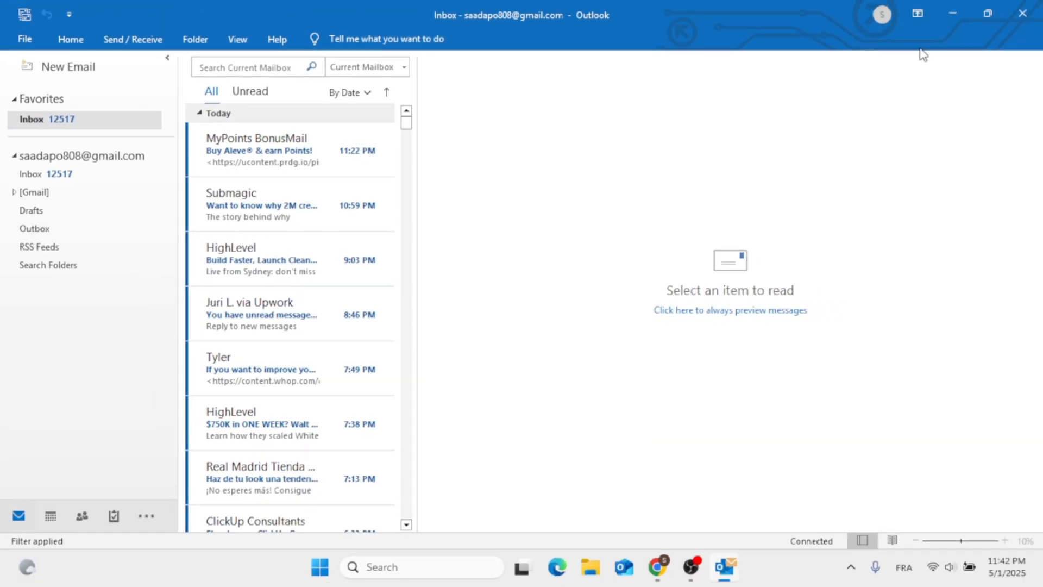
pyautogui.click(953, 13)
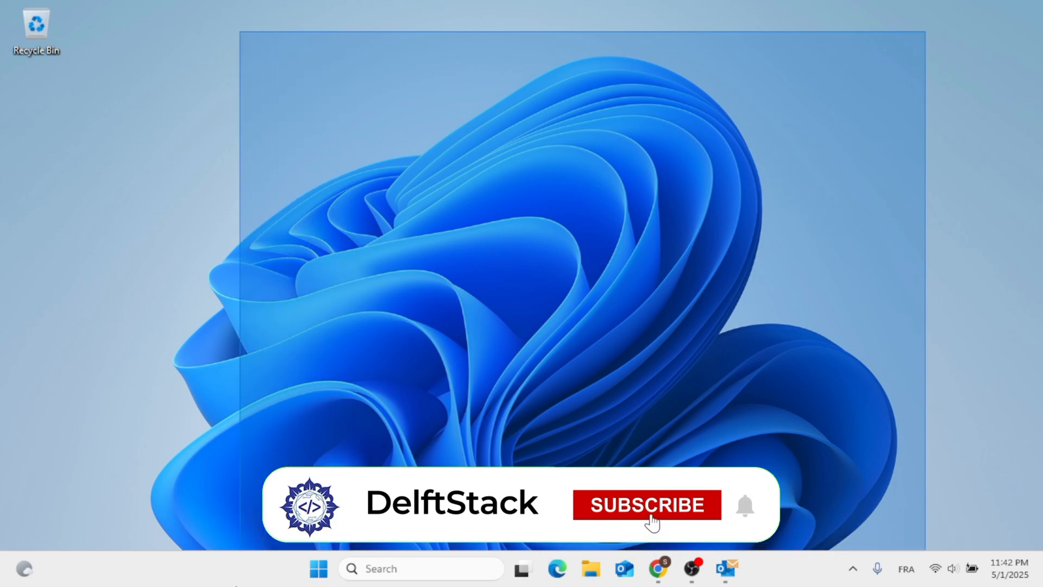
pyautogui.click(646, 504)
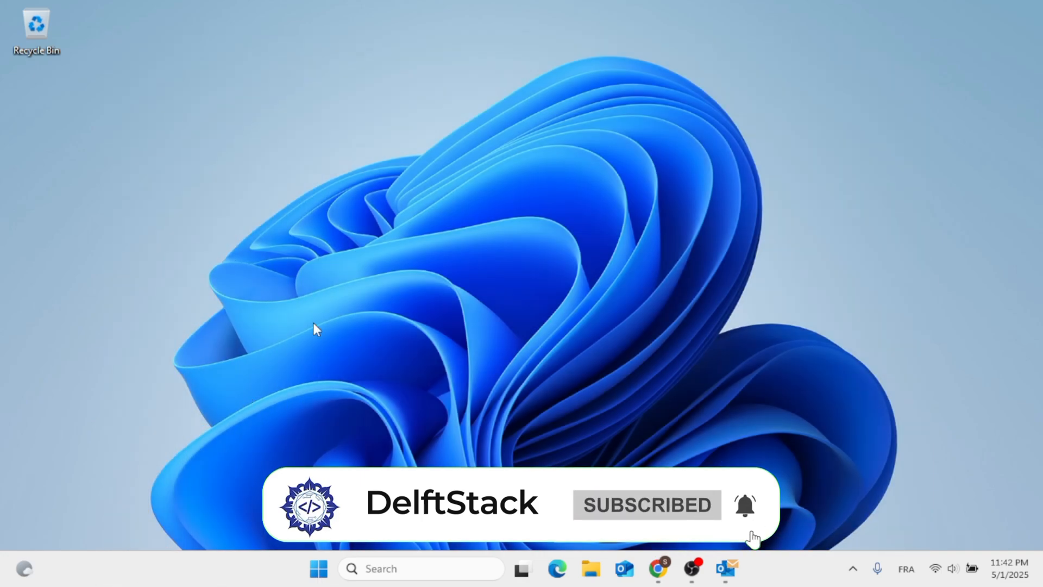